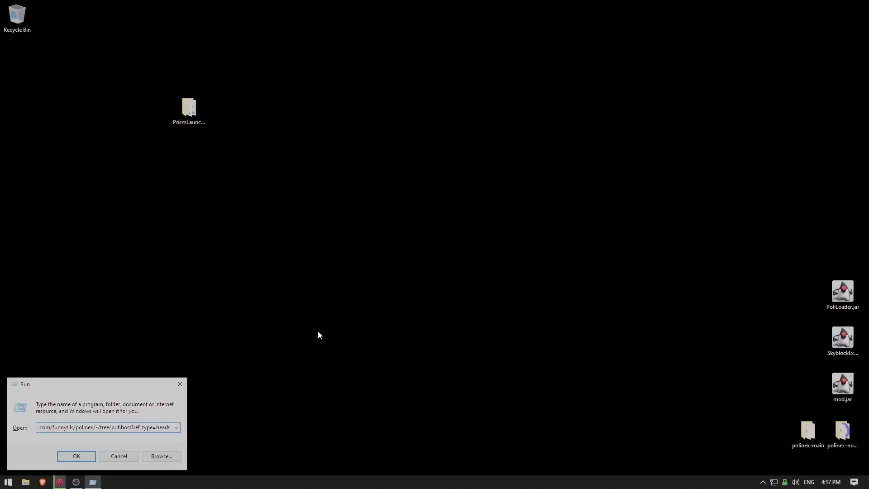
- Reach the PolarNex GitLab repository and download its pubhost branch files
left_click(76, 455)
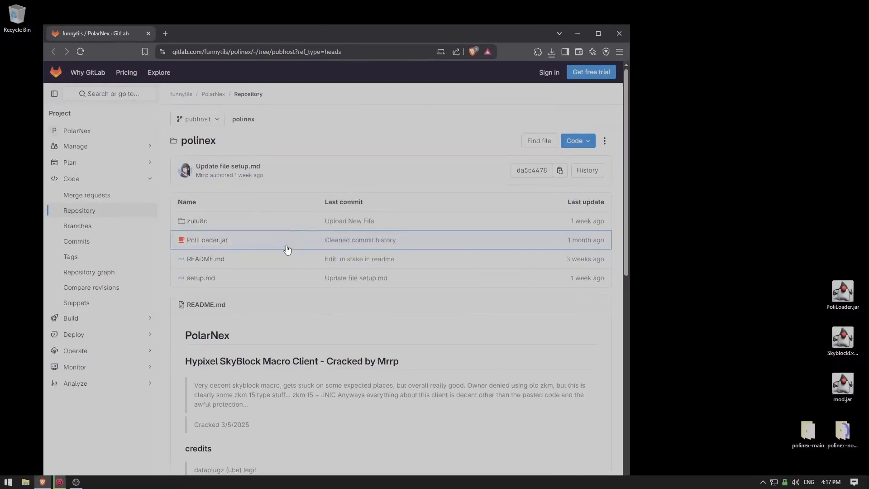
left_click(575, 140)
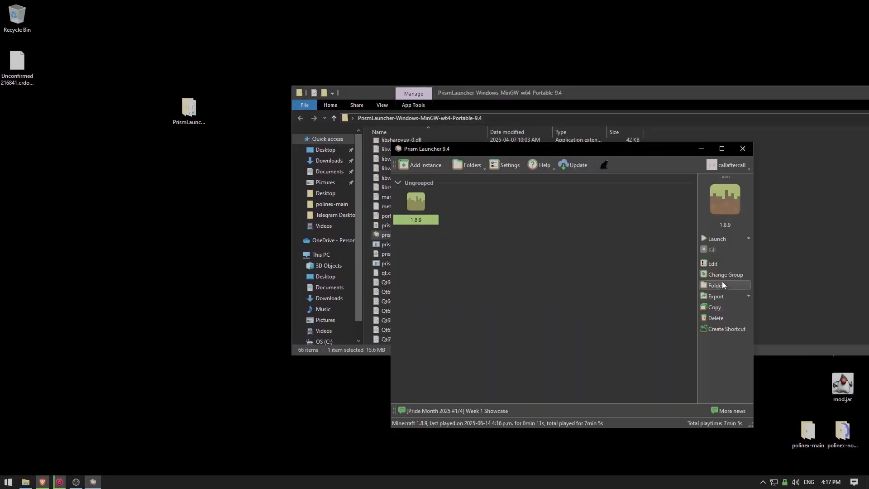
- Point the 1.8.9 instance's Java installation at the zulu8c folder inside polinex-pubhost
left_click(715, 238)
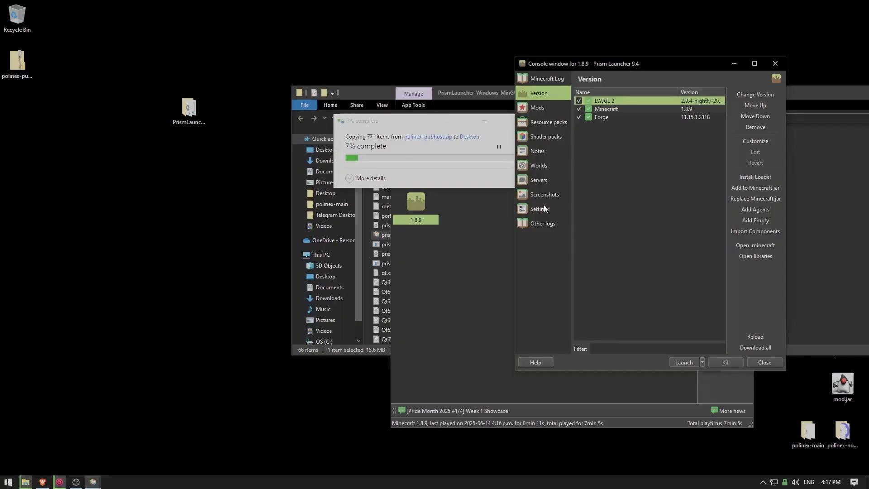
left_click(539, 209)
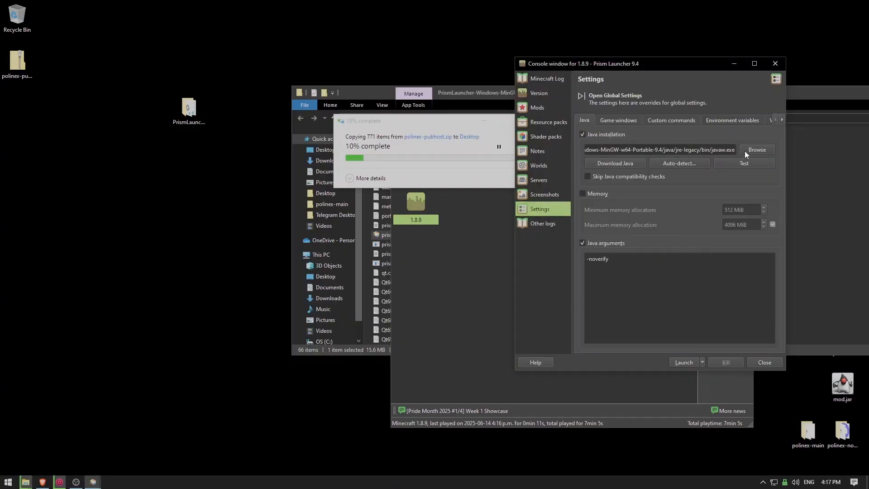
left_click(755, 149)
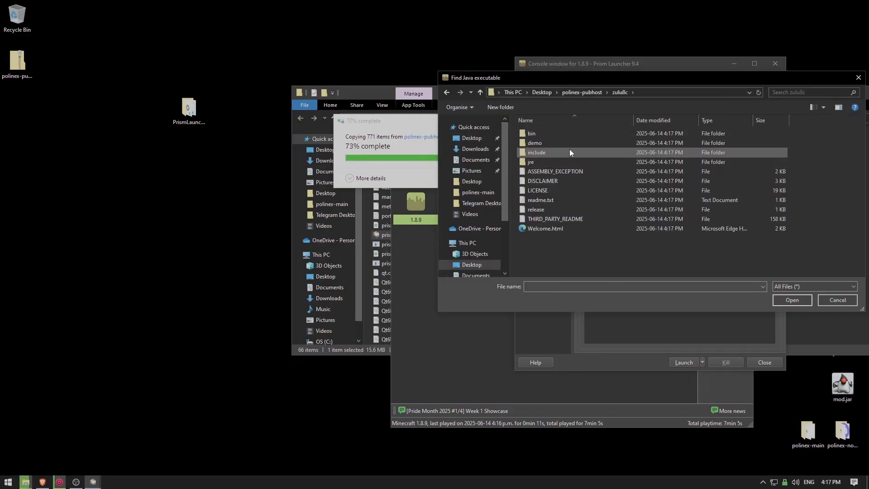
double_click(530, 133)
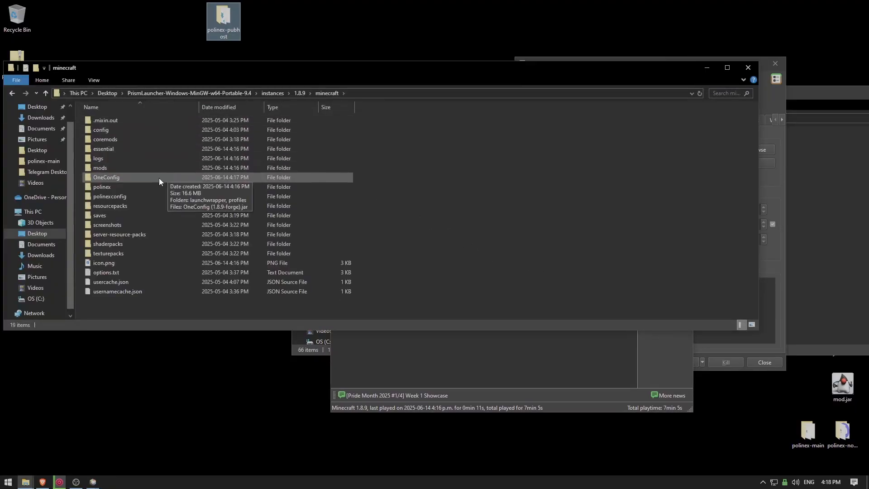
- Overwrite PoliLoader.jar in the instance's mods folder with the polinex-pubhost copy
double_click(100, 167)
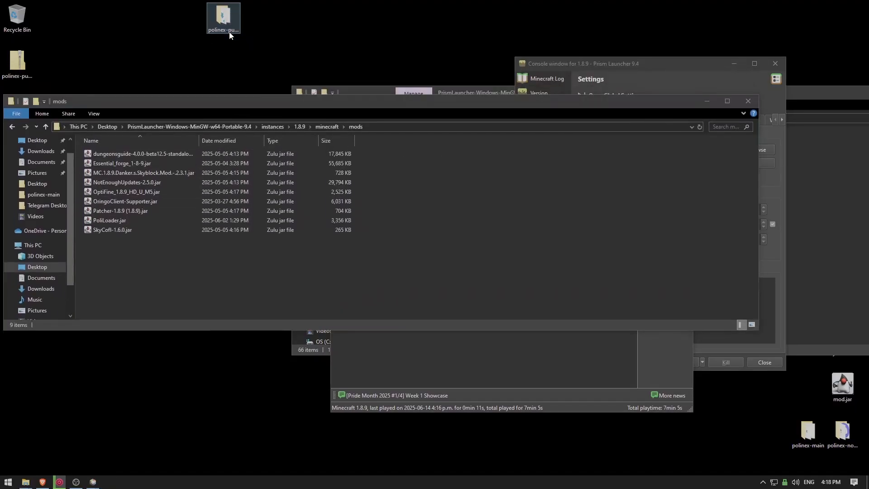
double_click(223, 16)
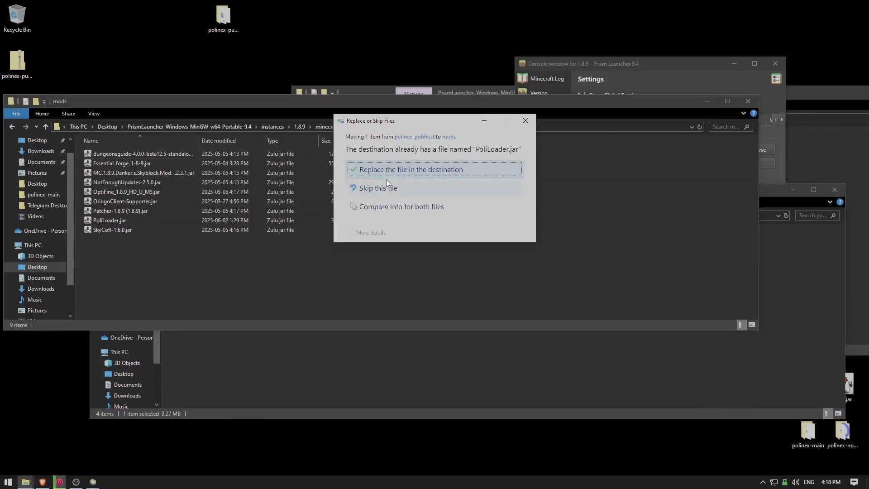
left_click(410, 169)
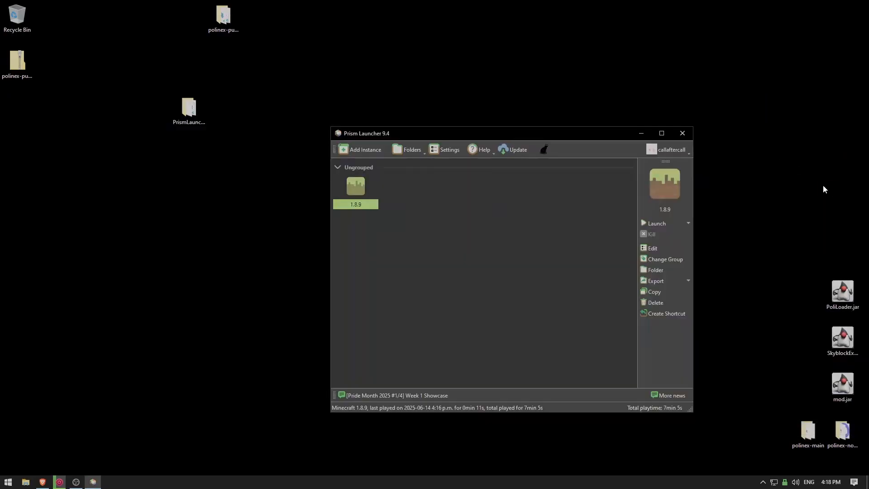
- Launch the 1.8.9 instance and accept the Essential Mod update with Update Now
left_click(656, 222)
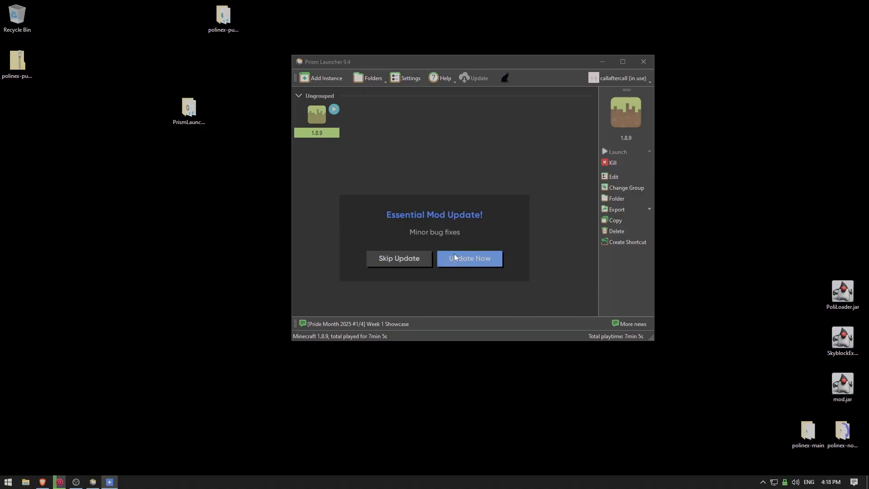
left_click(468, 258)
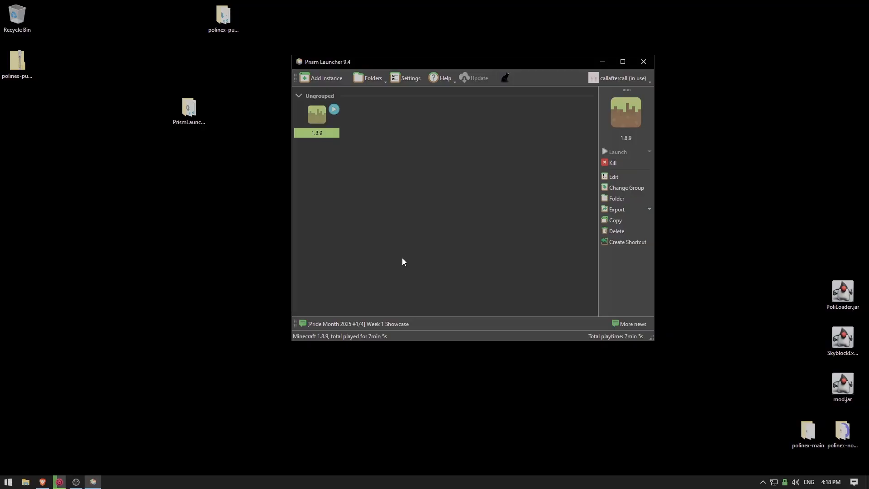
mouse_move(382, 341)
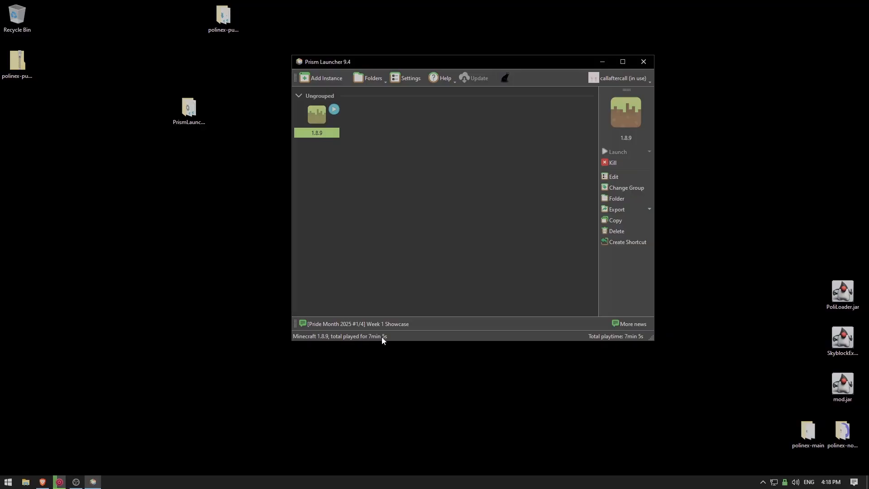
mouse_move(342, 308)
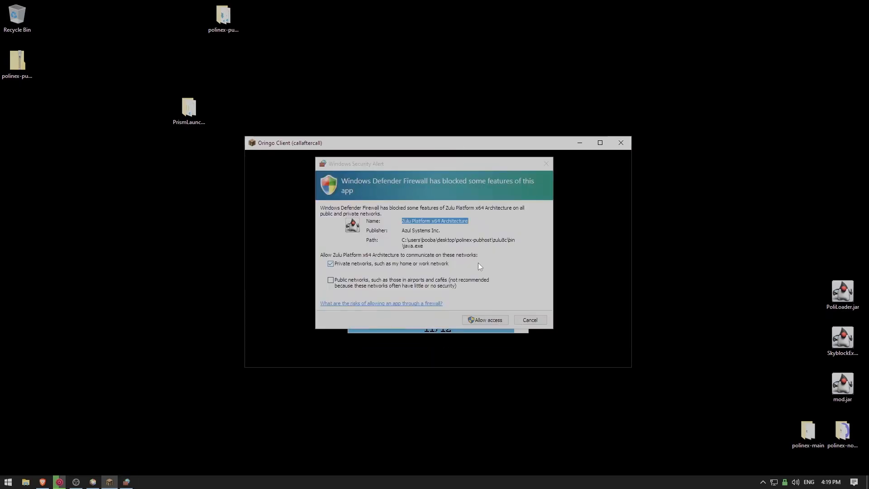
- Allow the game's Java runtime through the Windows Defender Firewall alert
left_click(483, 319)
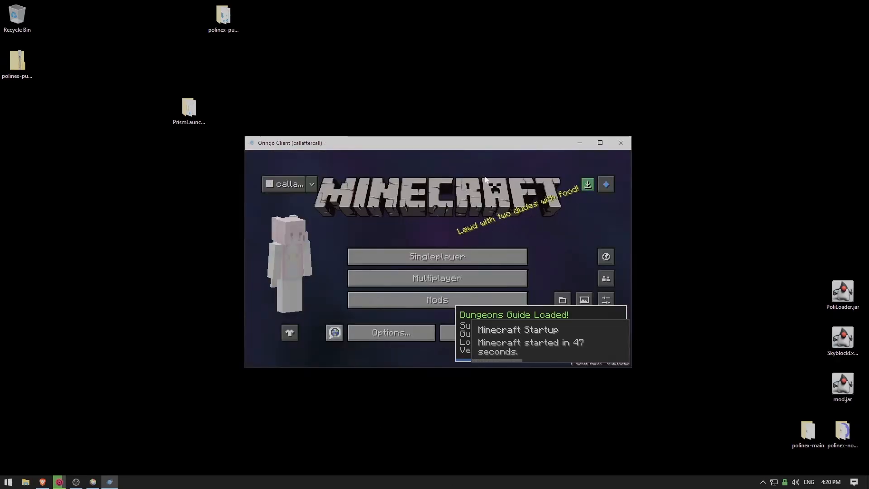
- Load the New World save from the Singleplayer world list
left_click(436, 256)
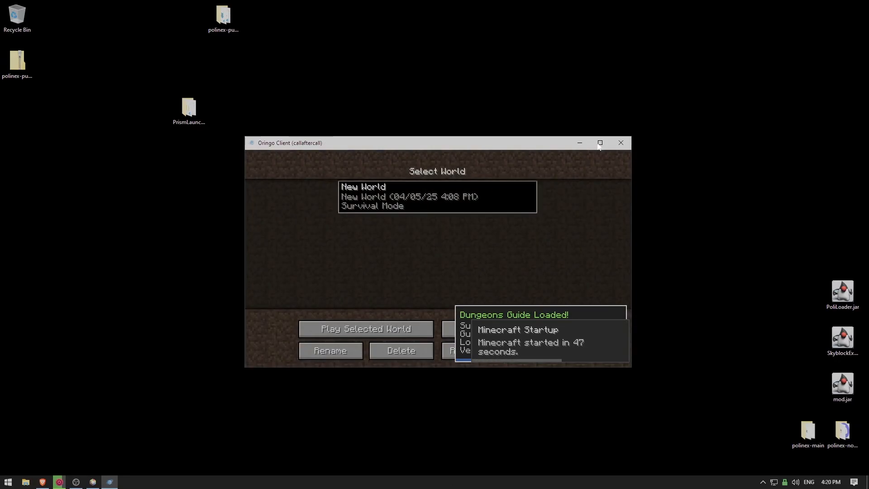
left_click(365, 328)
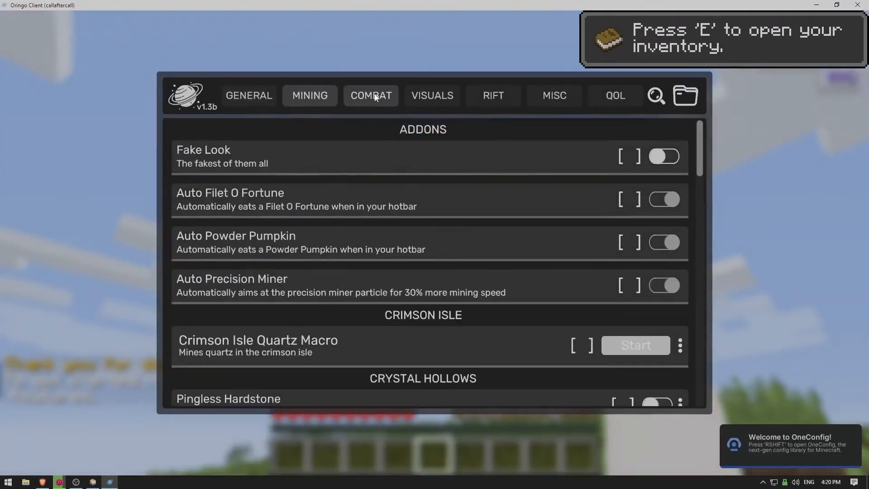
- Browse the Mining, General, Combat, Visuals, Rift and Misc feature lists in the PolarNex menu
left_click(309, 95)
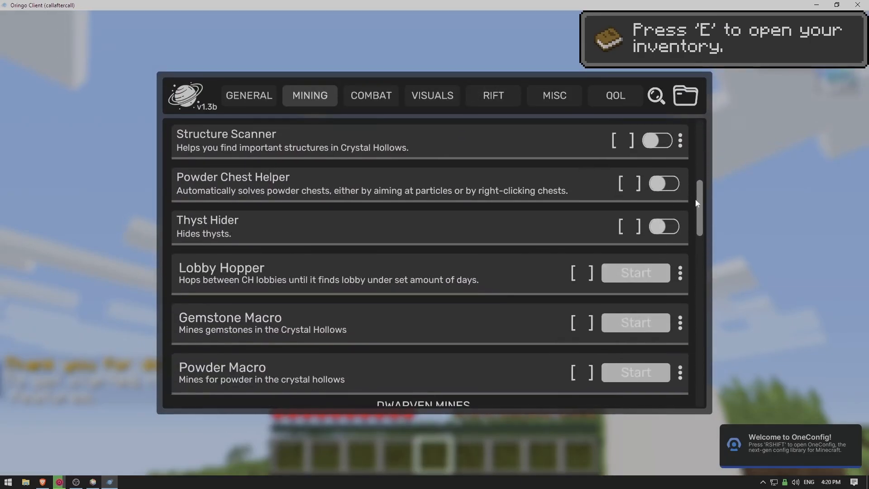
scroll("down", 3)
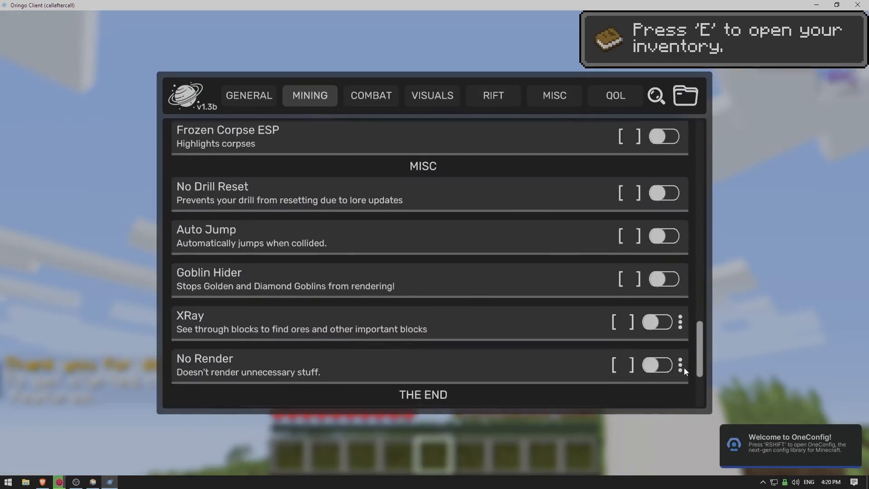
left_click(248, 95)
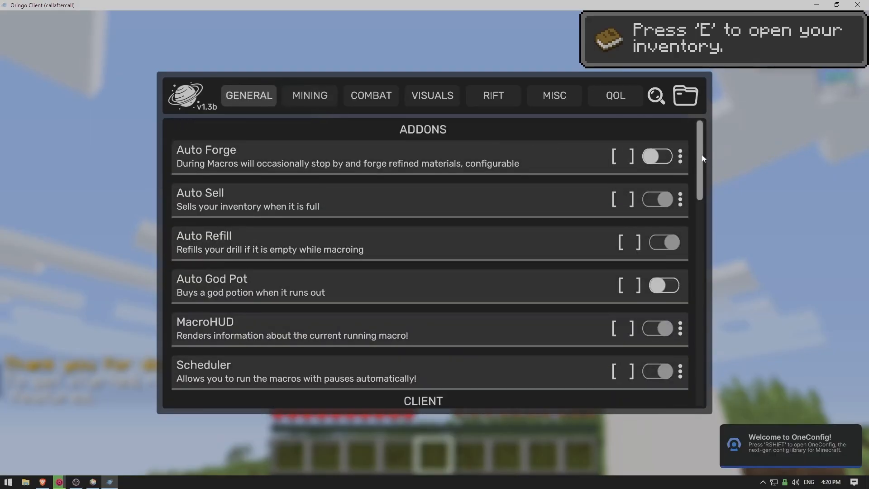
left_click(370, 96)
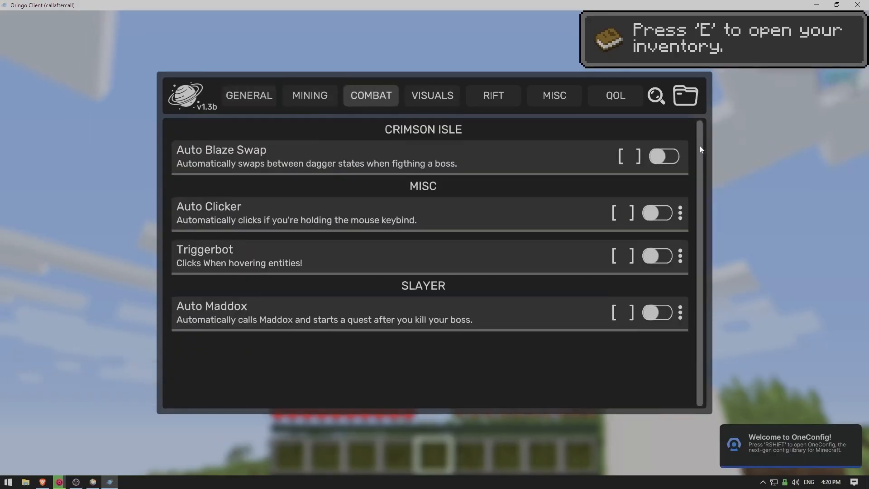
left_click(432, 96)
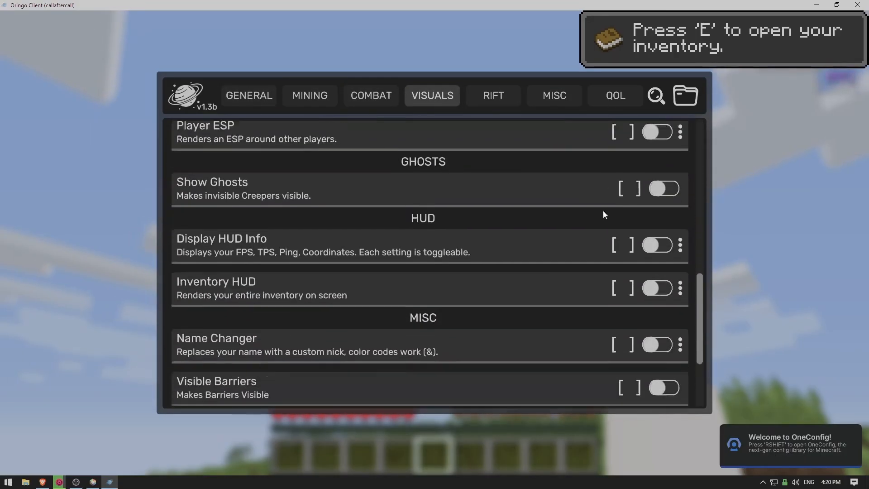
left_click(492, 96)
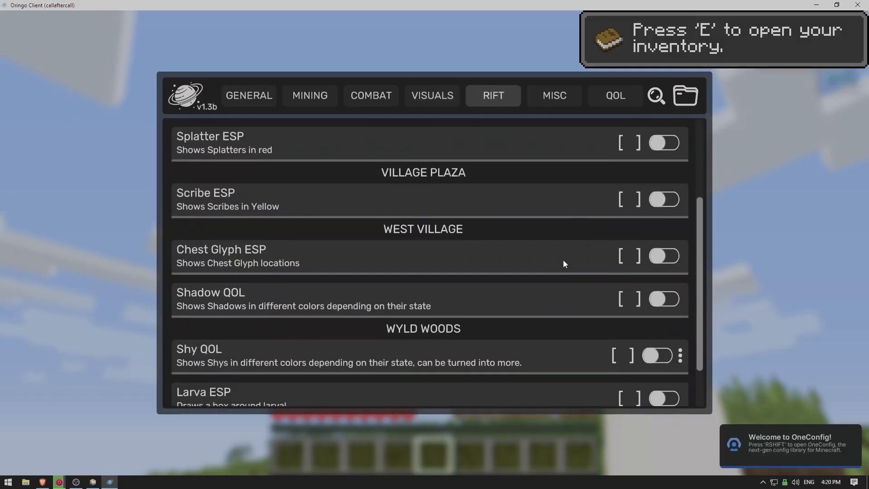
left_click(553, 95)
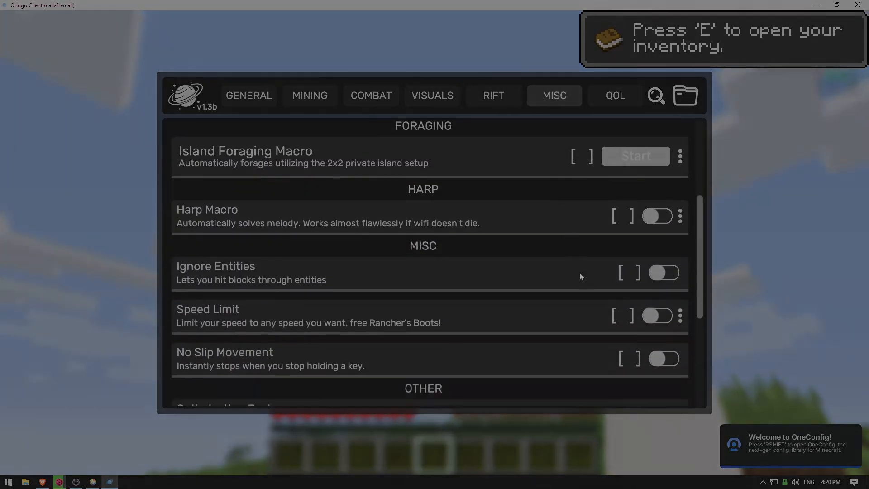
scroll("down", 3)
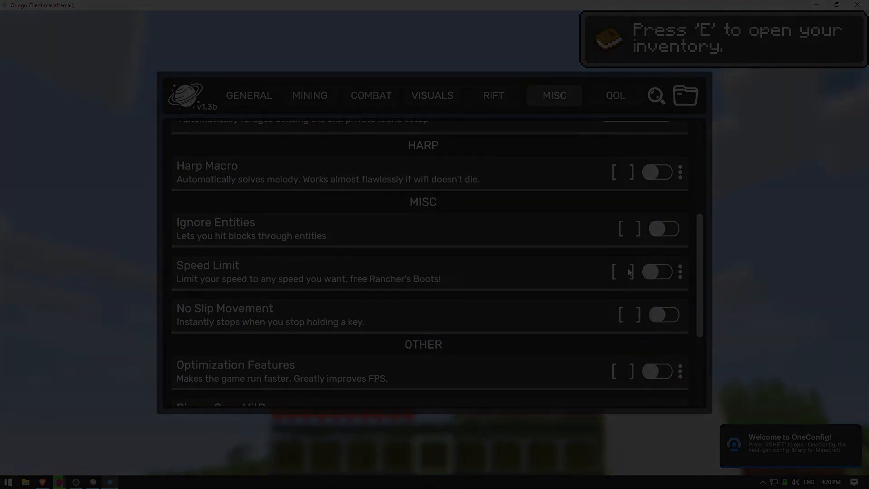